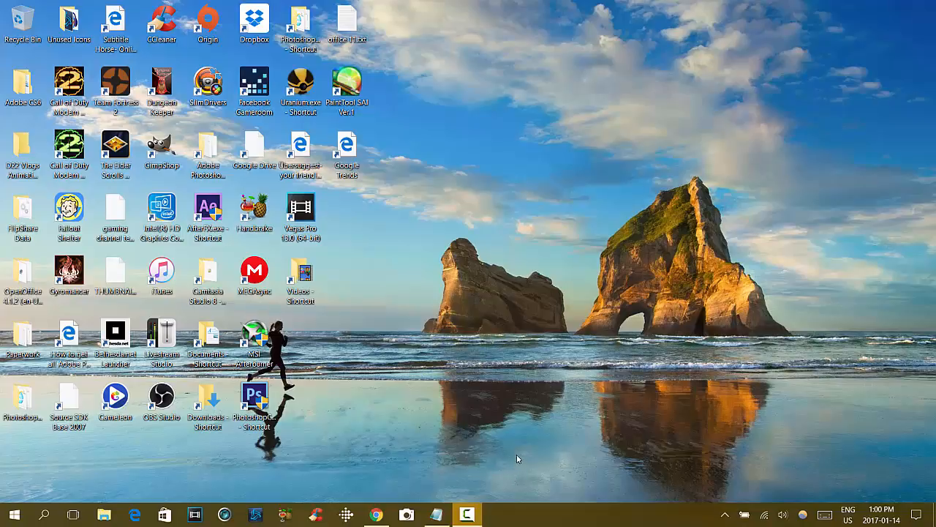
pyautogui.moveTo(461, 383)
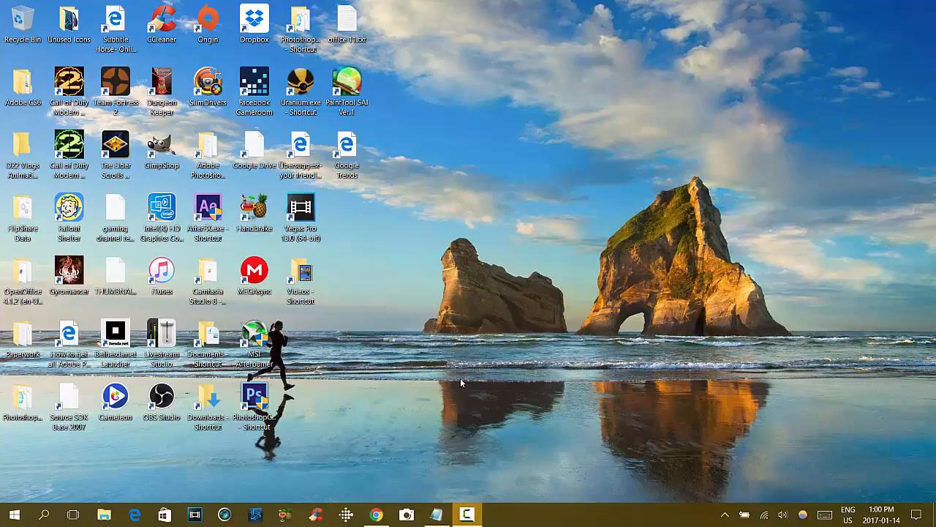
pyautogui.moveTo(444, 303)
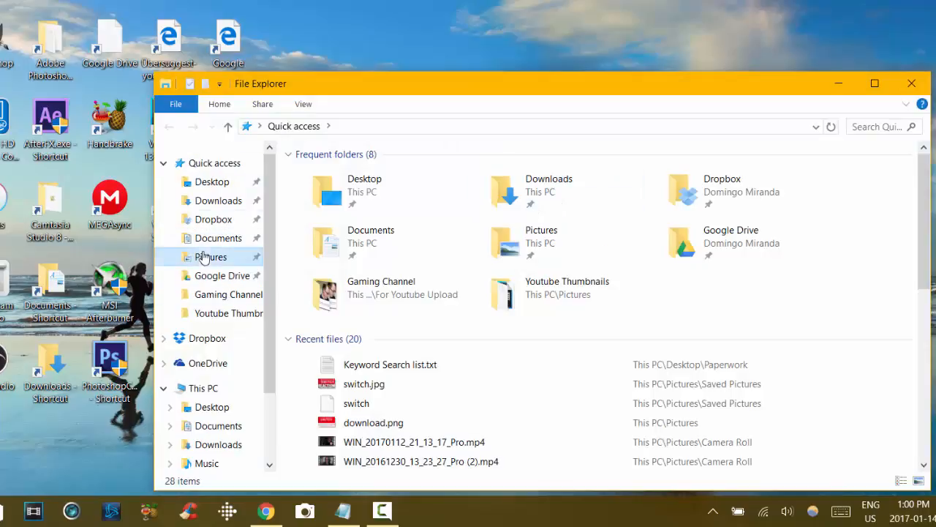
# Step: Open Pictures, view the three videos in Camera Roll, then return to Pictures
pyautogui.click(210, 256)
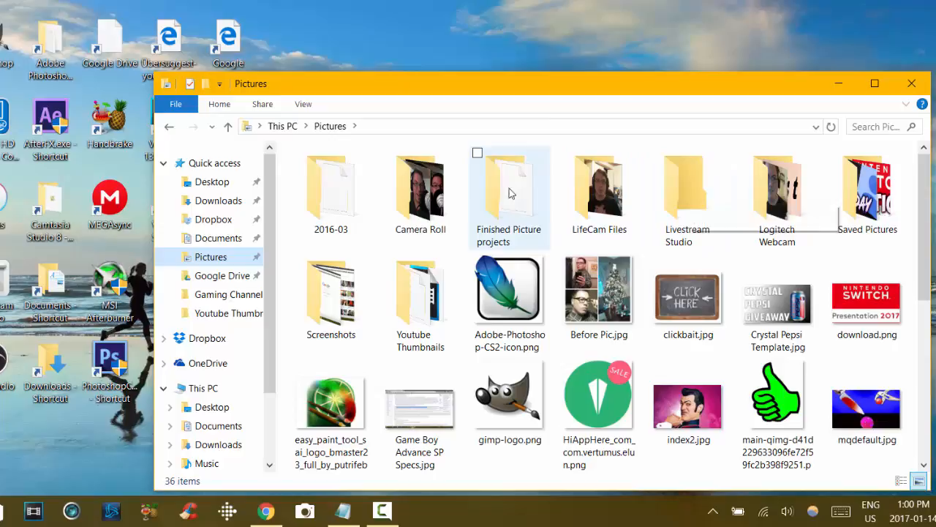
pyautogui.moveTo(420, 186)
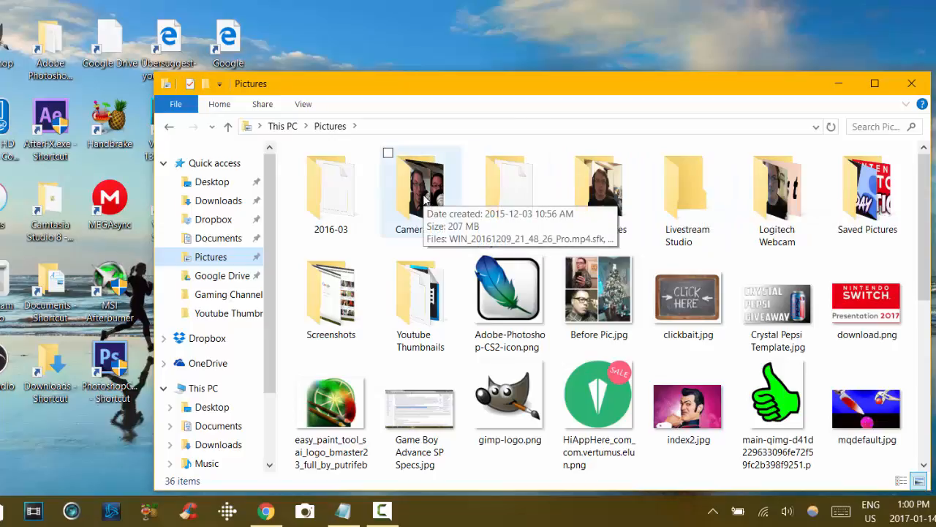
pyautogui.doubleClick(421, 186)
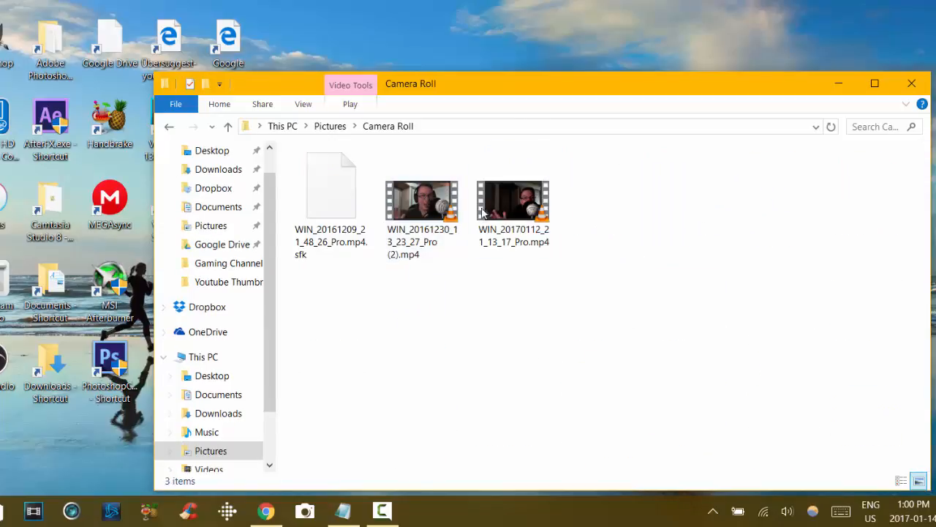
pyautogui.click(330, 126)
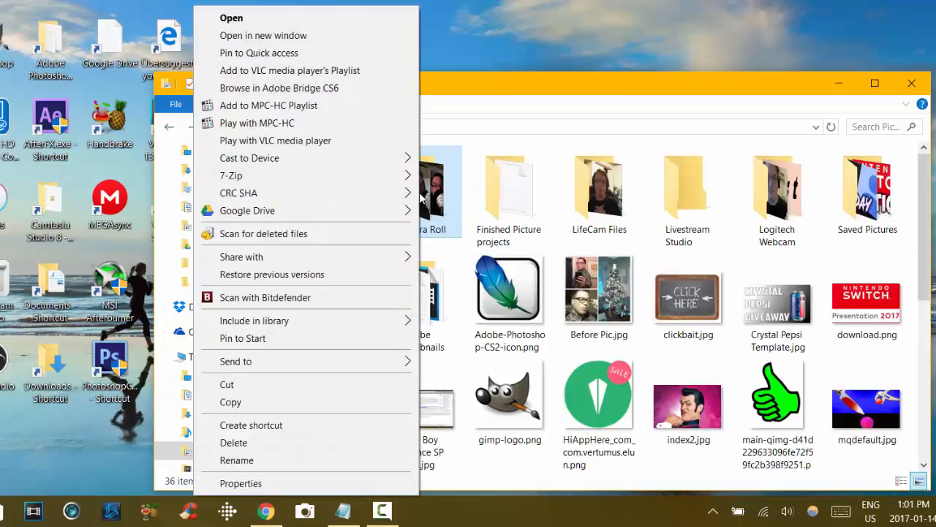
pyautogui.moveTo(304, 175)
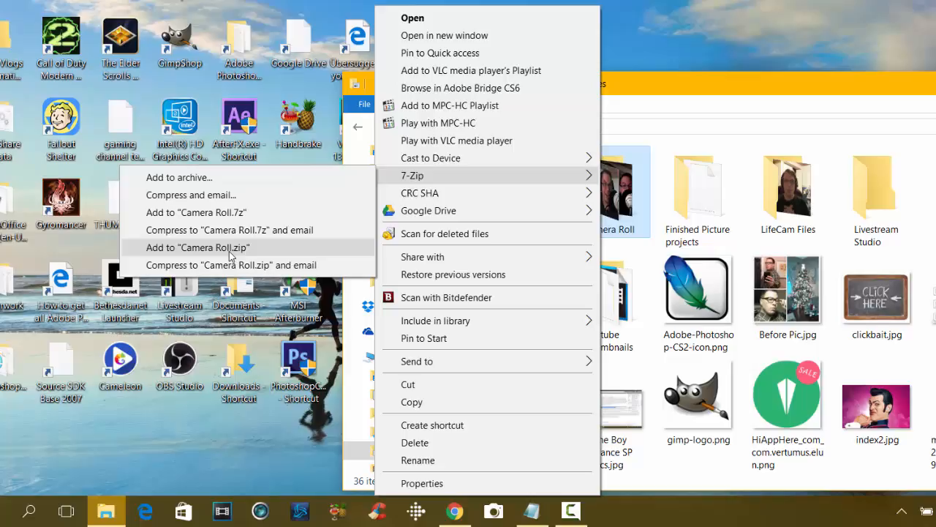
# Step: Choose 7-Zip's Add to "Camera Roll.zip" for the Camera Roll folder
pyautogui.click(196, 247)
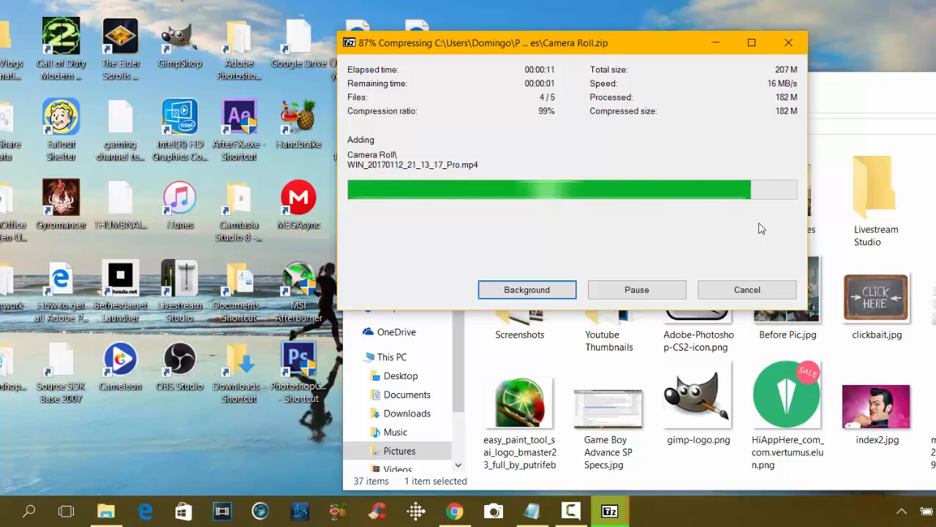
# Step: After compression completes, scroll down Pictures to locate Camera Roll.zip
pyautogui.click(527, 289)
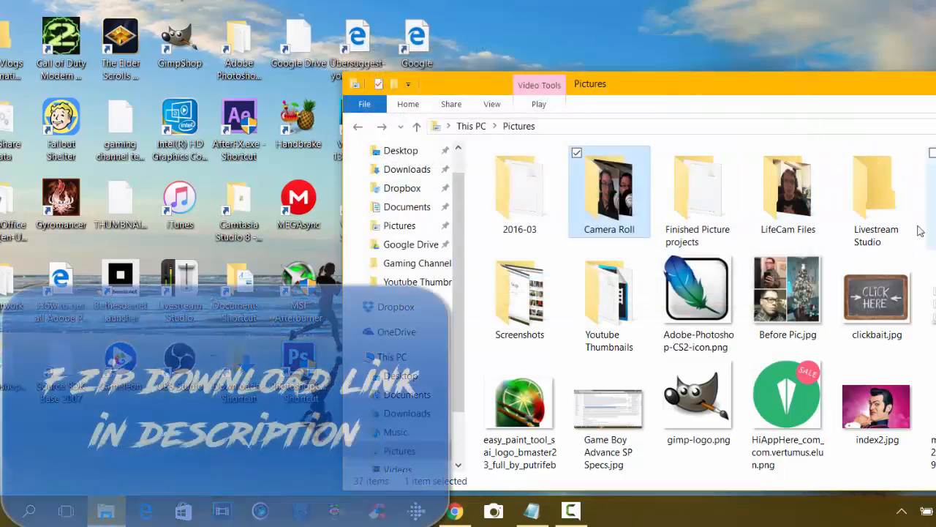
pyautogui.scroll(-3)
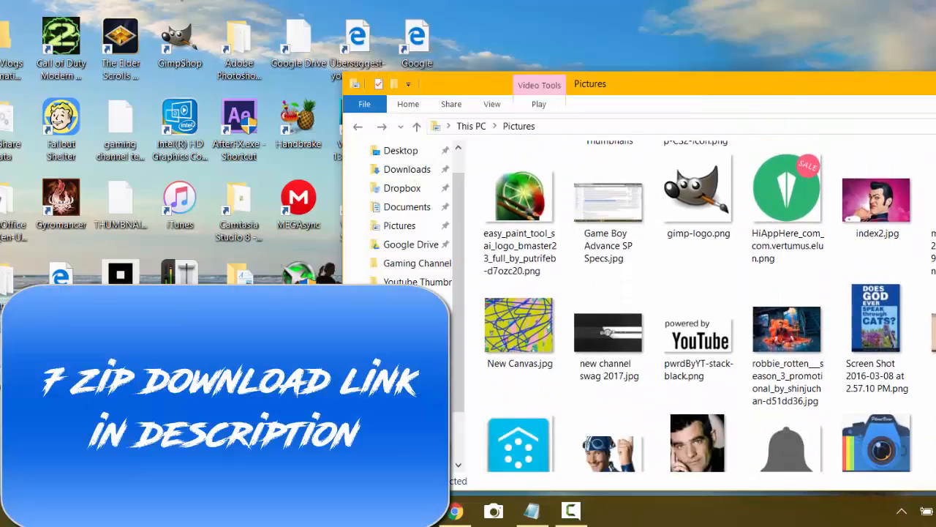
pyautogui.scroll(-3)
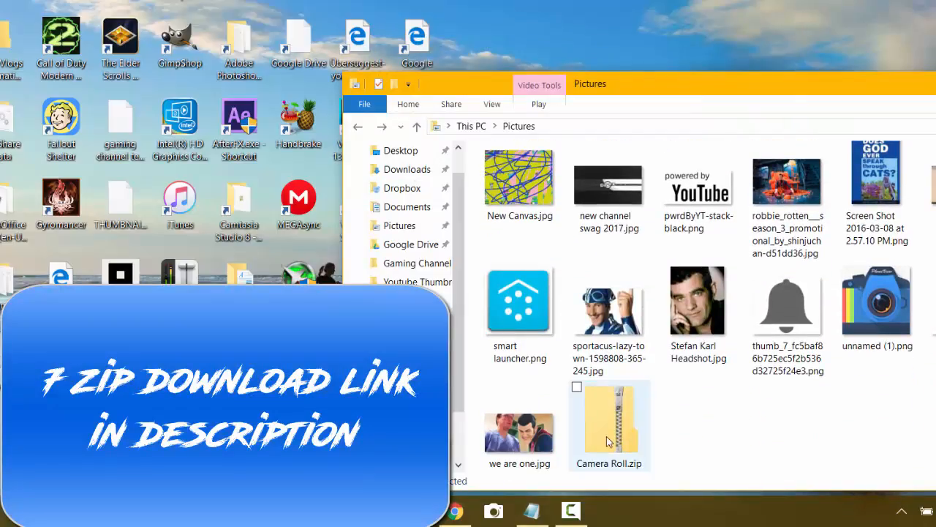